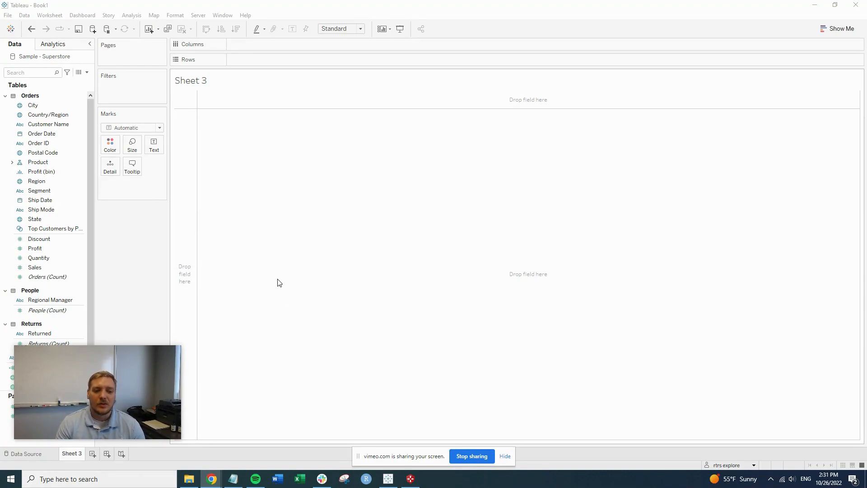
mouse_move(270, 334)
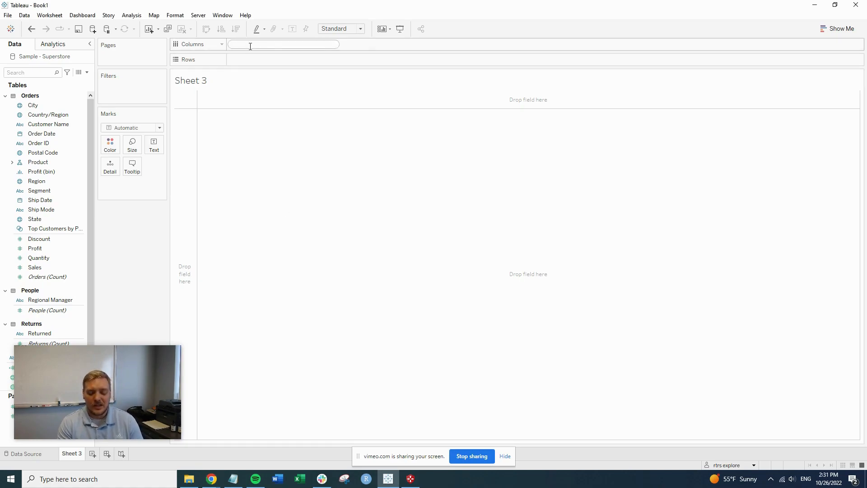
- Add an avg(0) placeholder to Columns and duplicate it beside the original
type("avg(")
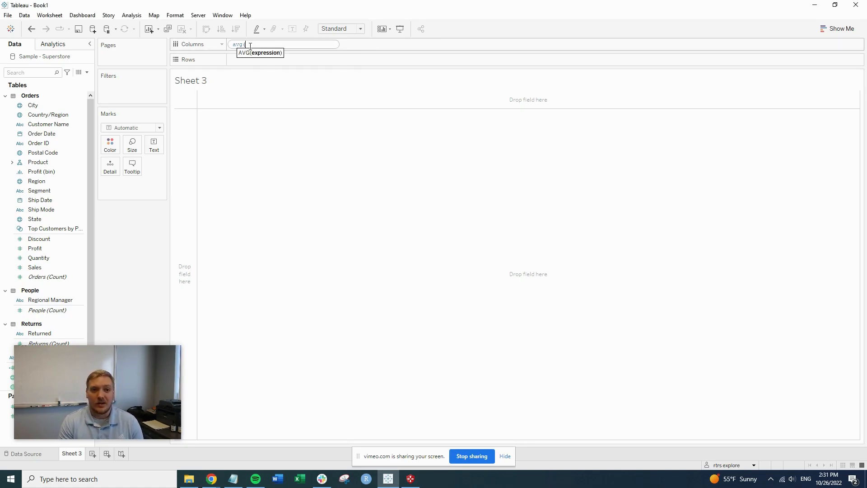
type("(")
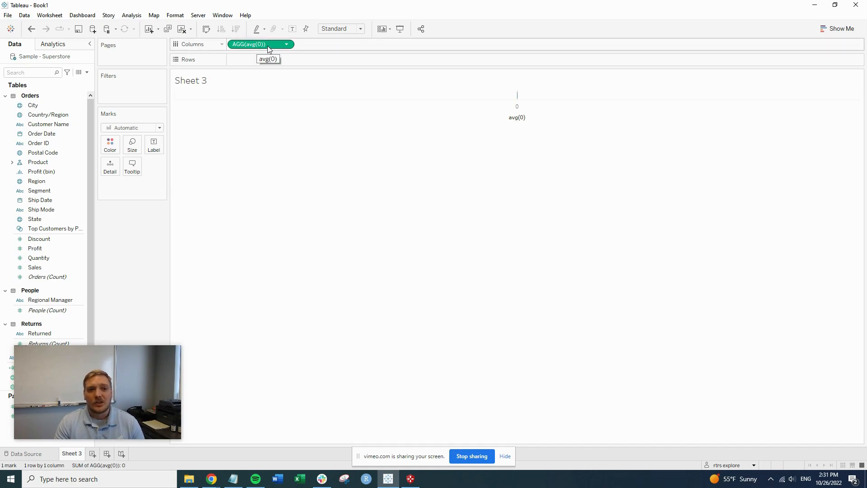
mouse_move(259, 50)
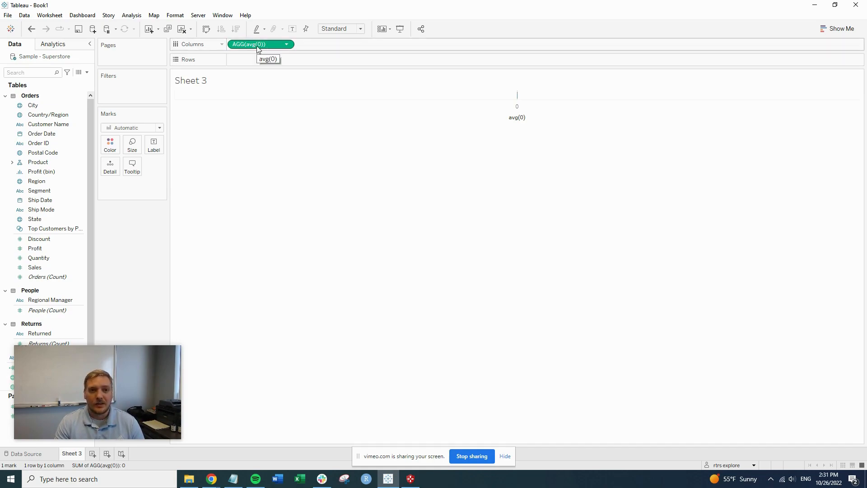
left_click_drag(260, 45, 346, 43)
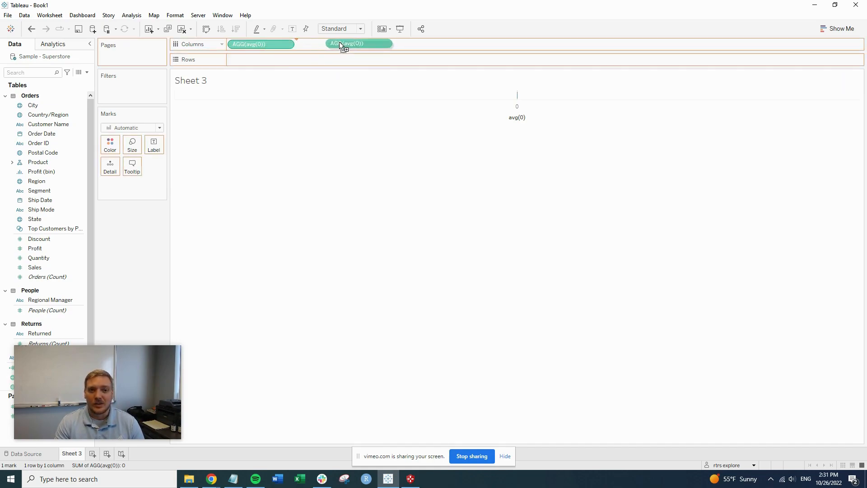
left_click_drag(359, 43, 329, 44)
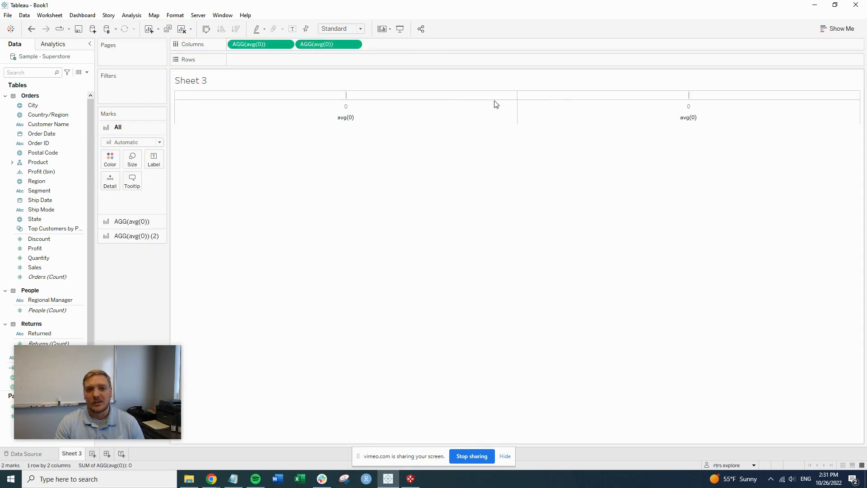
mouse_move(724, 223)
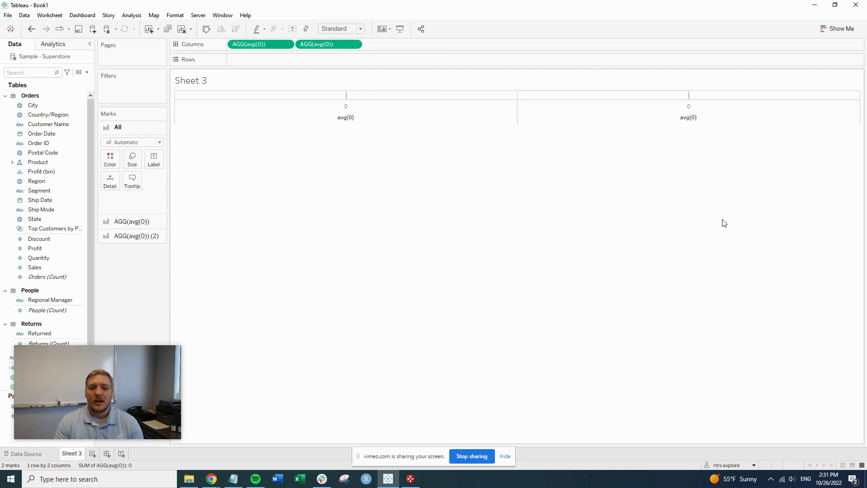
- Bring up the axis options on the second avg(0) header for Dual Axis
right_click(688, 116)
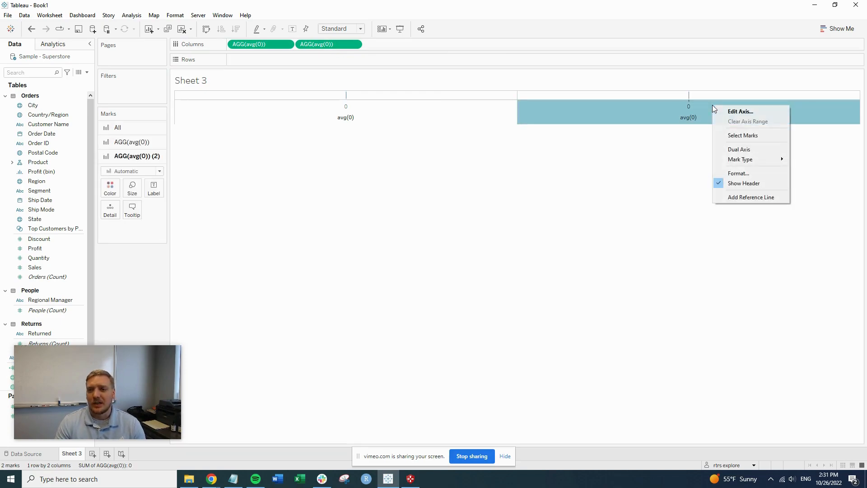
mouse_move(657, 113)
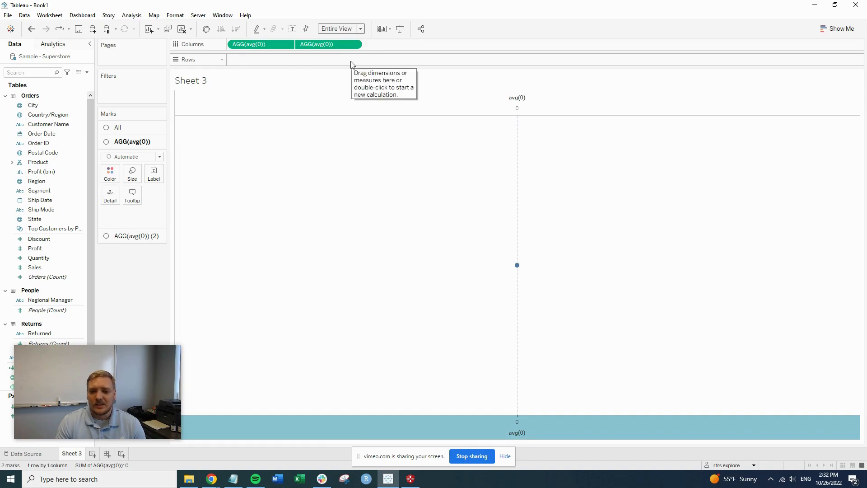
mouse_move(351, 215)
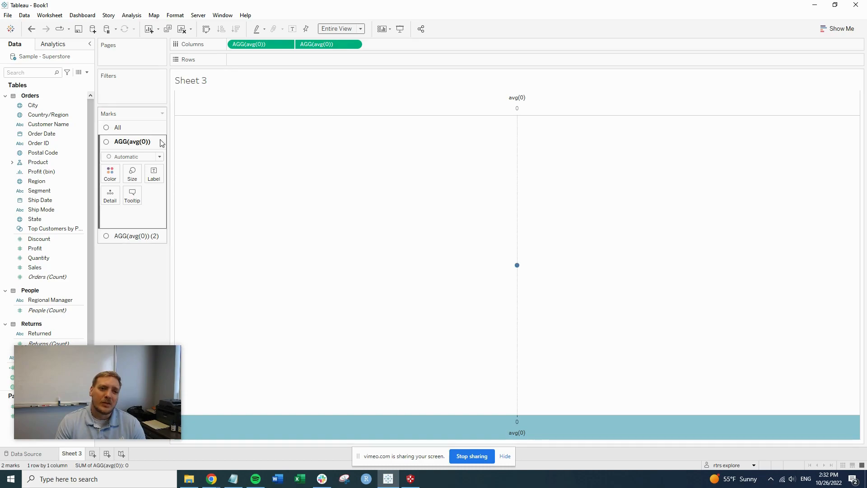
- Set the AGG(avg(0)) (2) layer to a Circle mark coloured white
left_click(159, 156)
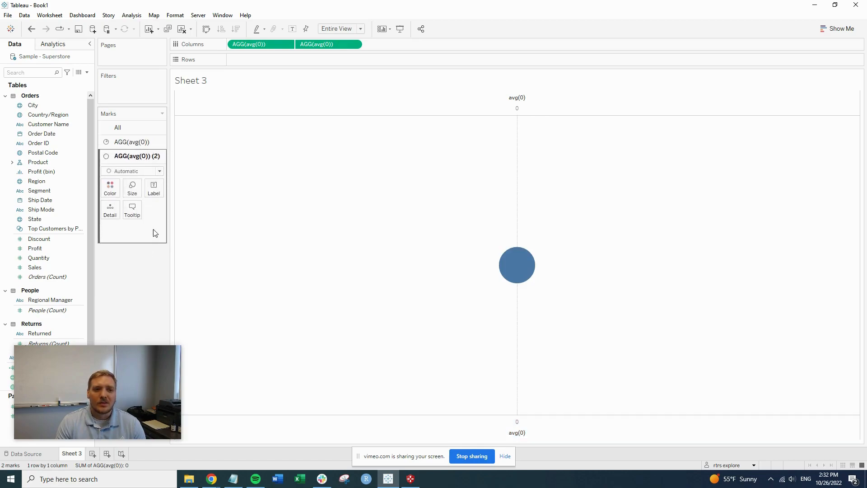
left_click(131, 171)
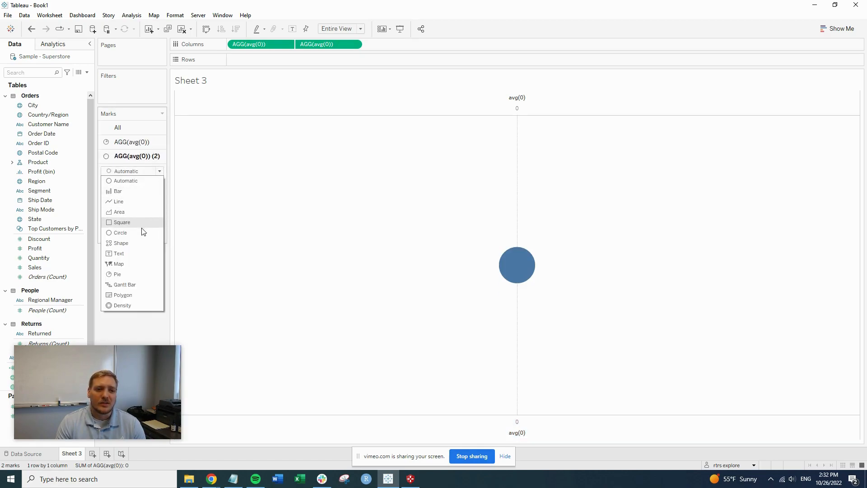
left_click(120, 232)
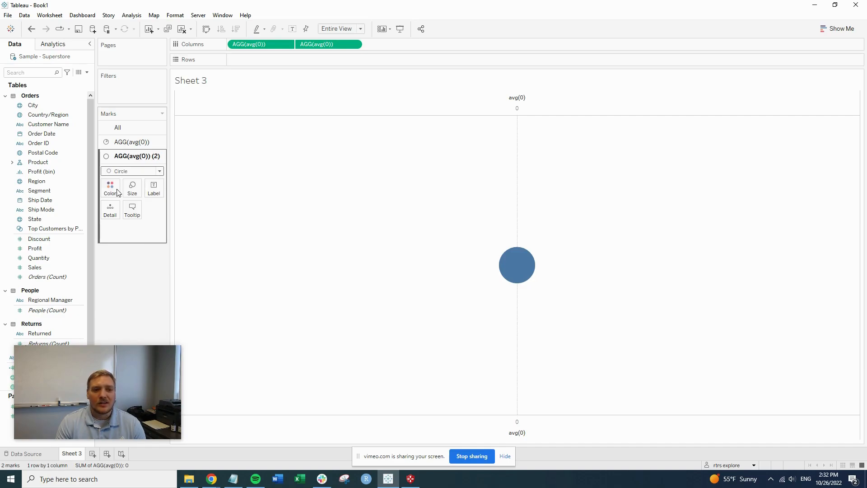
left_click(110, 187)
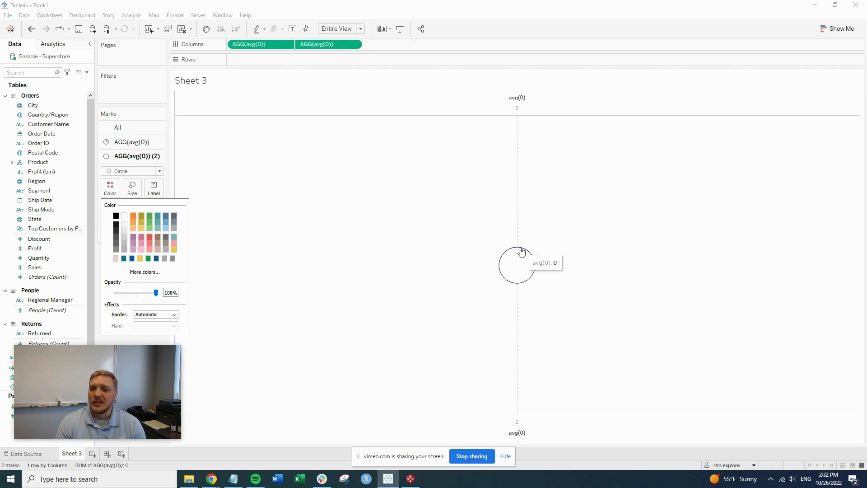
mouse_move(581, 270)
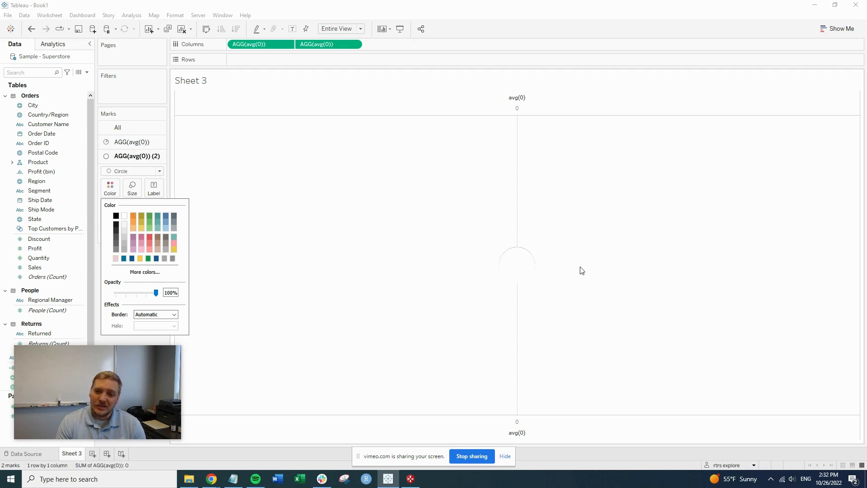
mouse_move(308, 365)
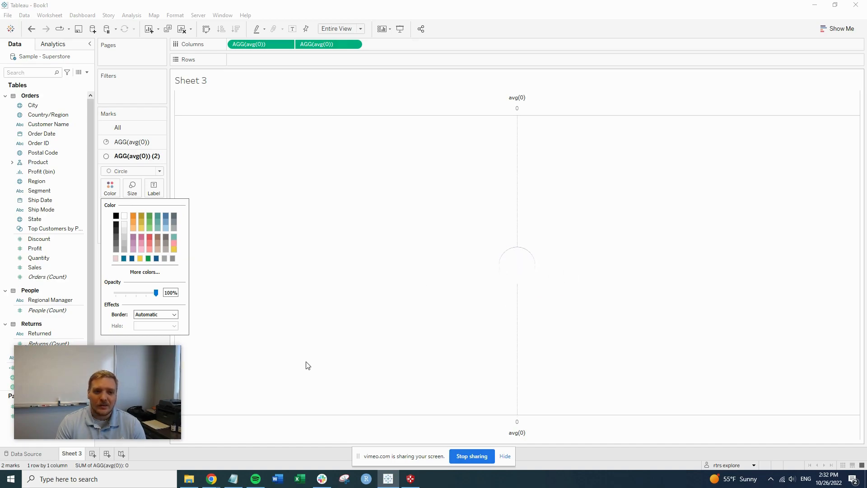
left_click(133, 142)
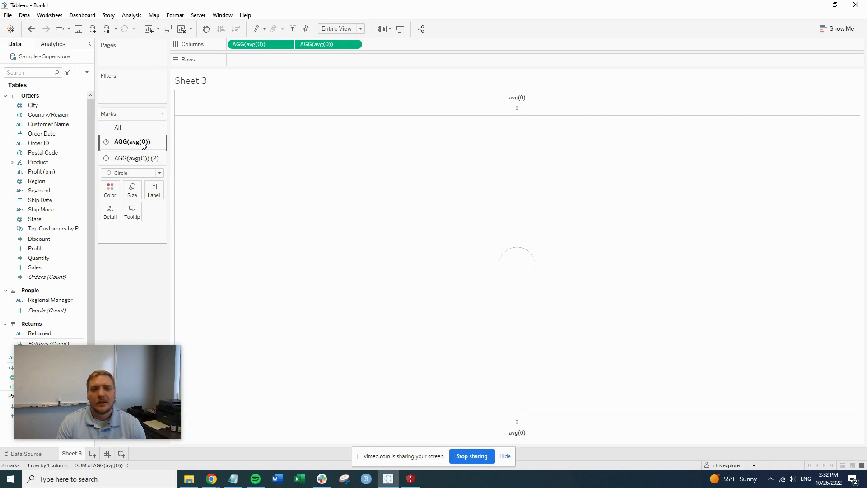
- Make the first avg(0) layer a Pie mark enlarged into a ring around the white circle
left_click(132, 173)
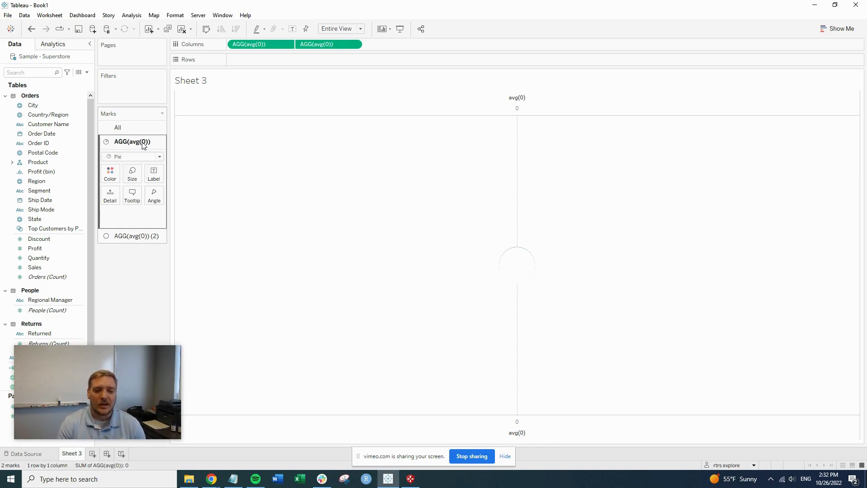
left_click(153, 196)
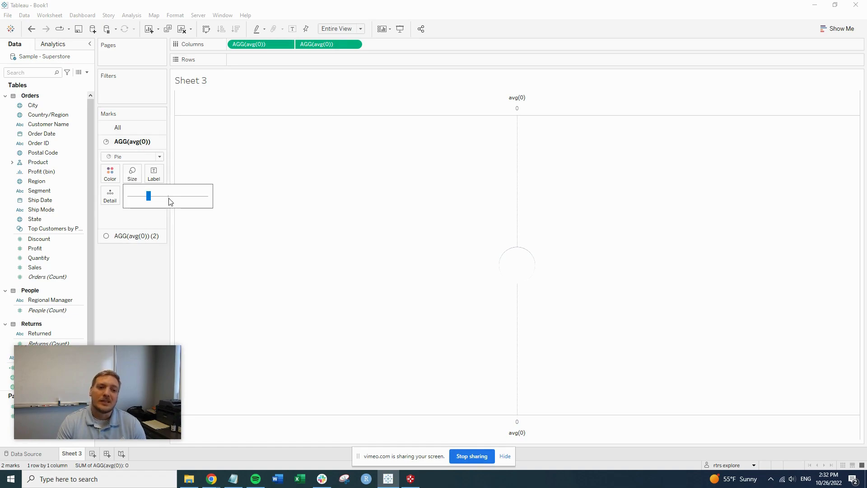
left_click_drag(147, 195, 168, 195)
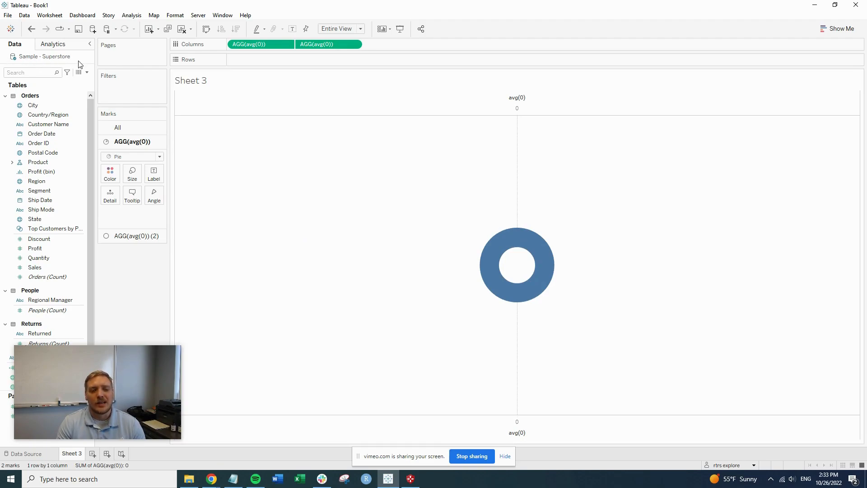
mouse_move(546, 253)
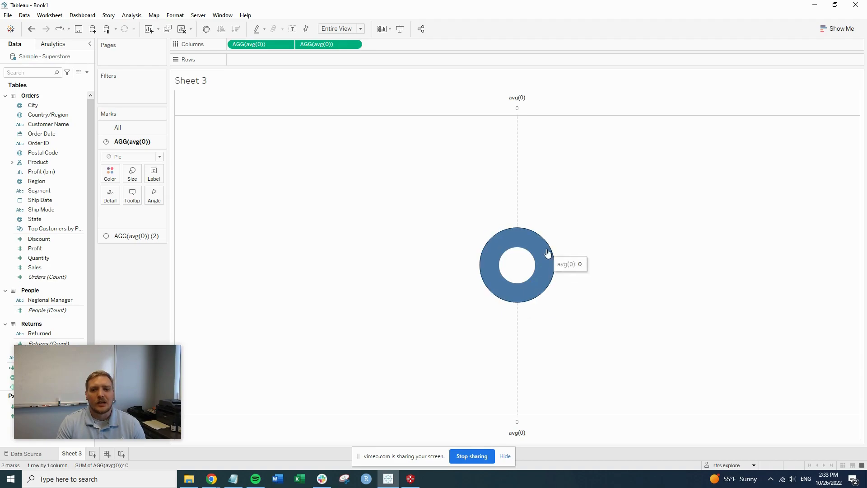
mouse_move(370, 287)
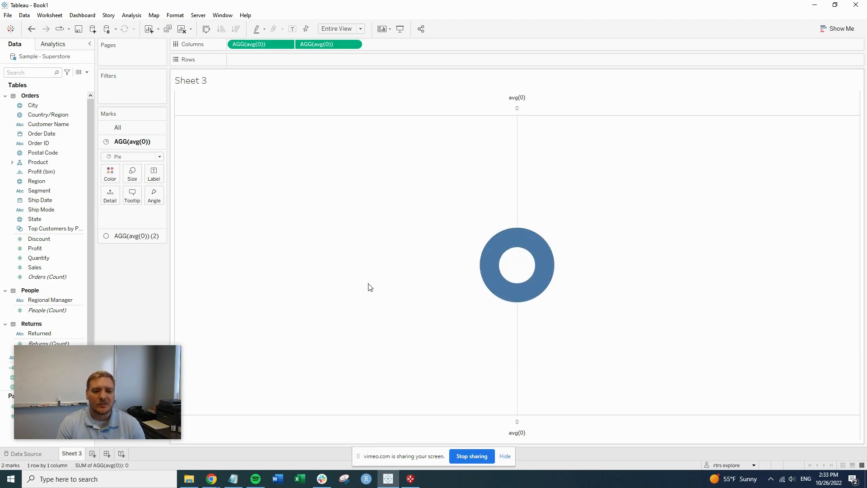
mouse_move(118, 265)
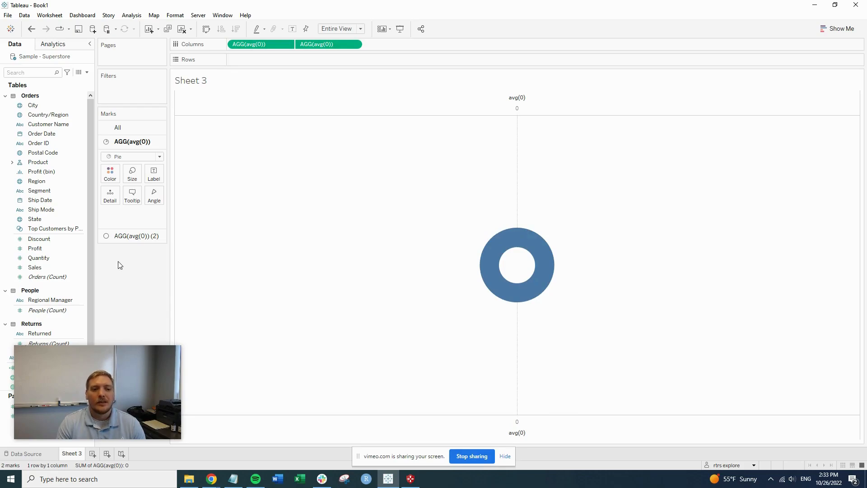
mouse_move(58, 159)
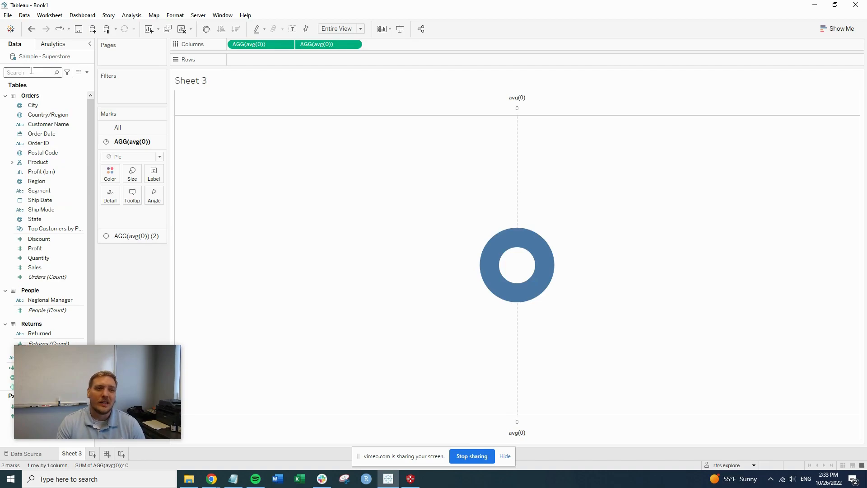
- Colour the ring slices by State and size their angles by SUM(Quantity)
type("ss")
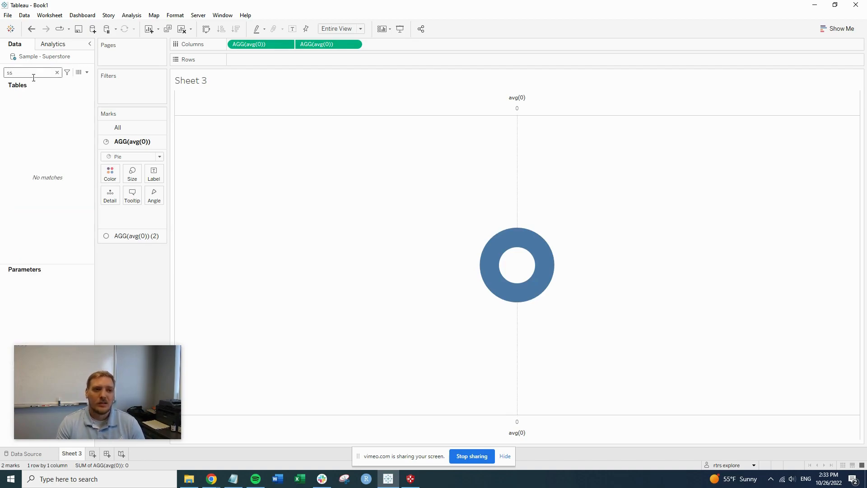
type("state")
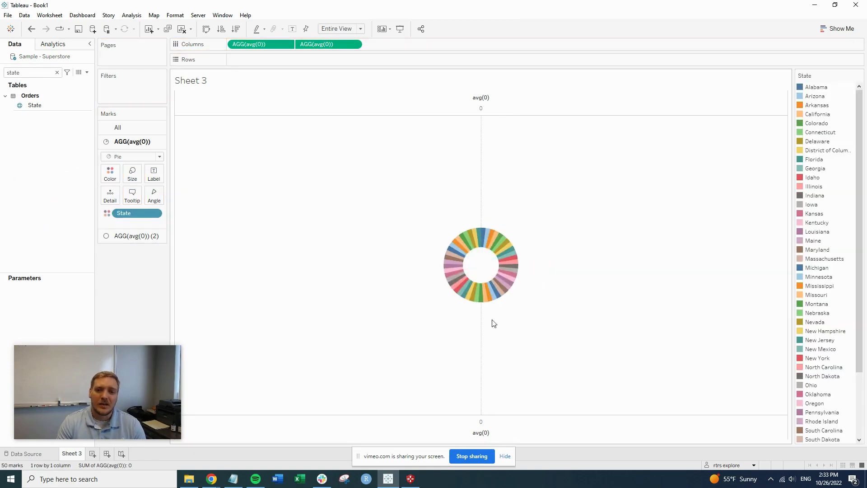
mouse_move(484, 328)
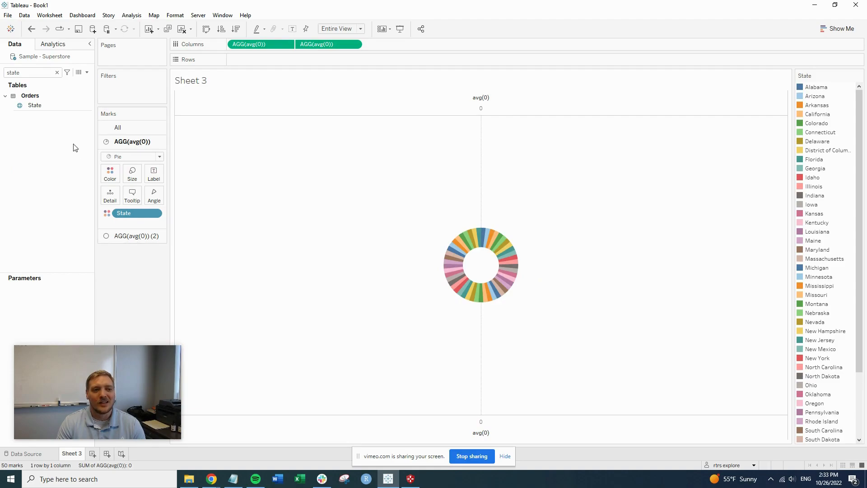
type("qu")
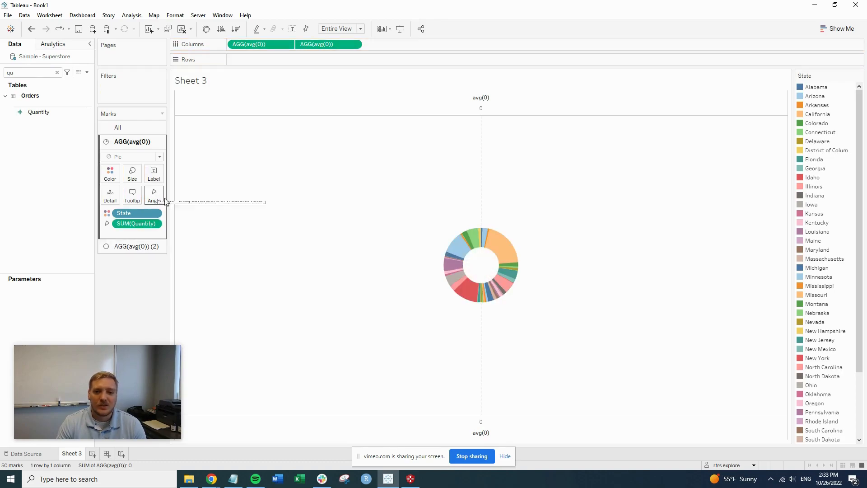
mouse_move(506, 260)
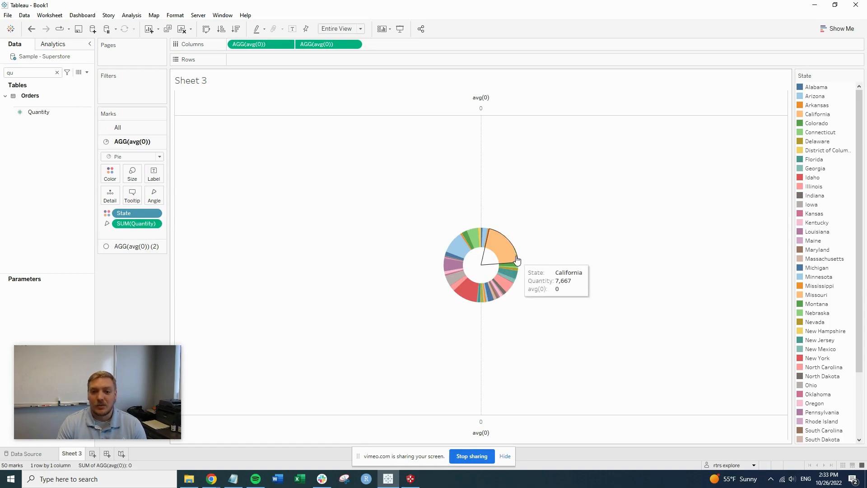
mouse_move(132, 81)
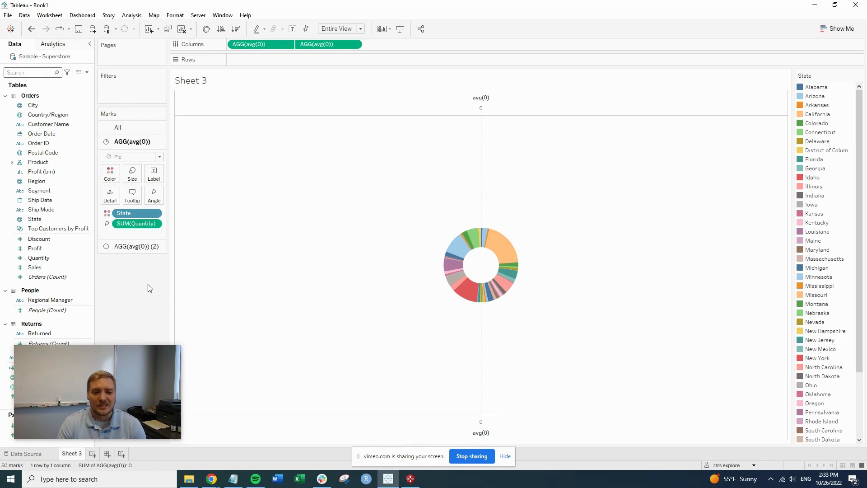
mouse_move(168, 290)
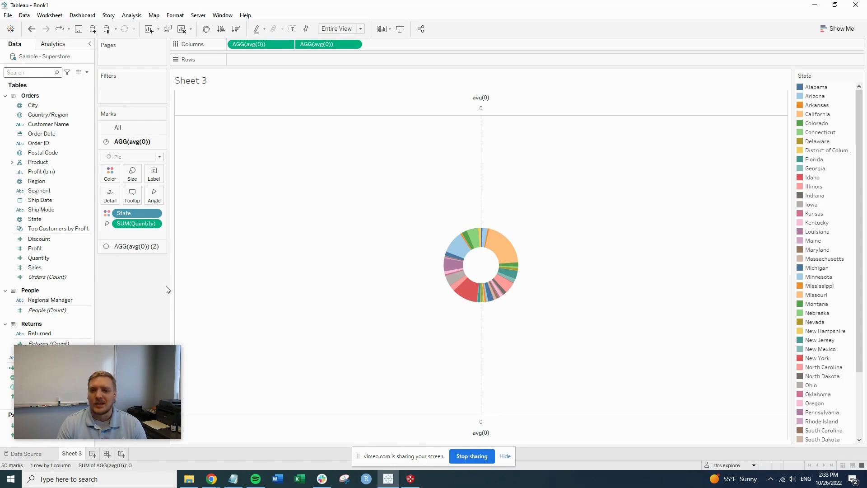
mouse_move(491, 304)
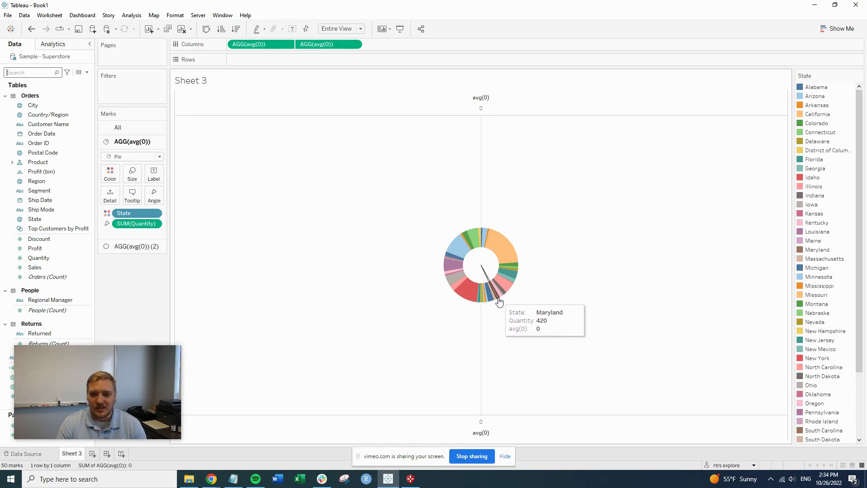
mouse_move(489, 303)
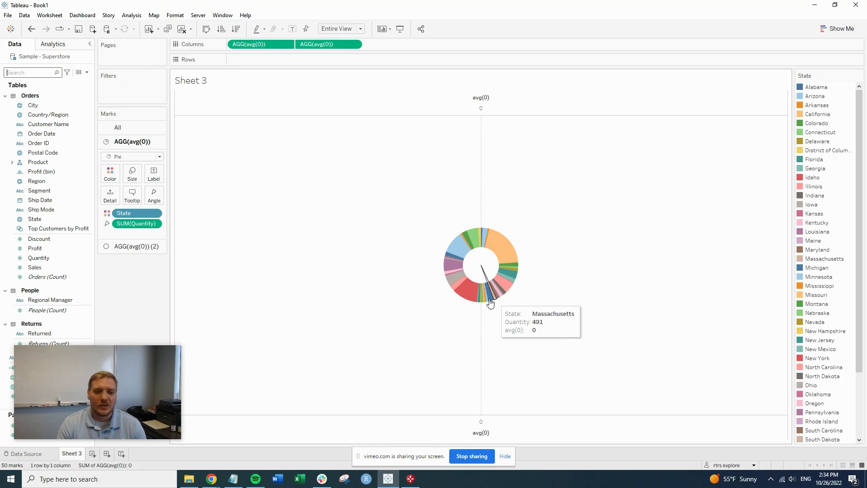
mouse_move(414, 253)
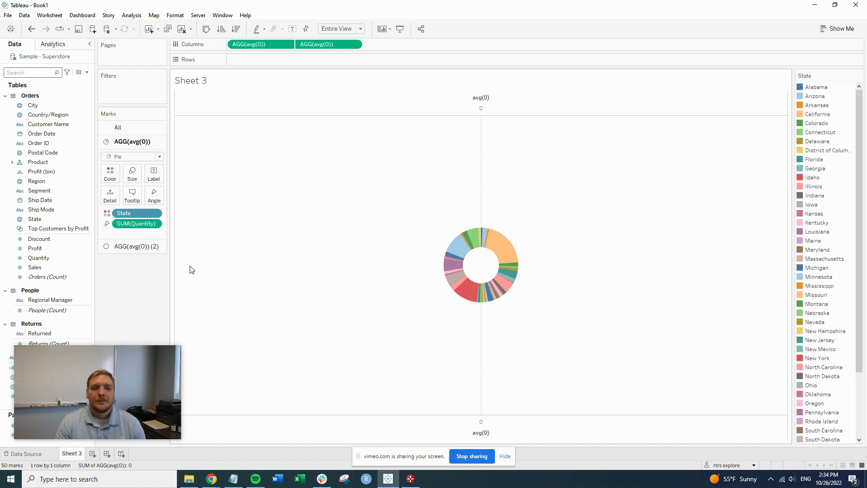
mouse_move(132, 291)
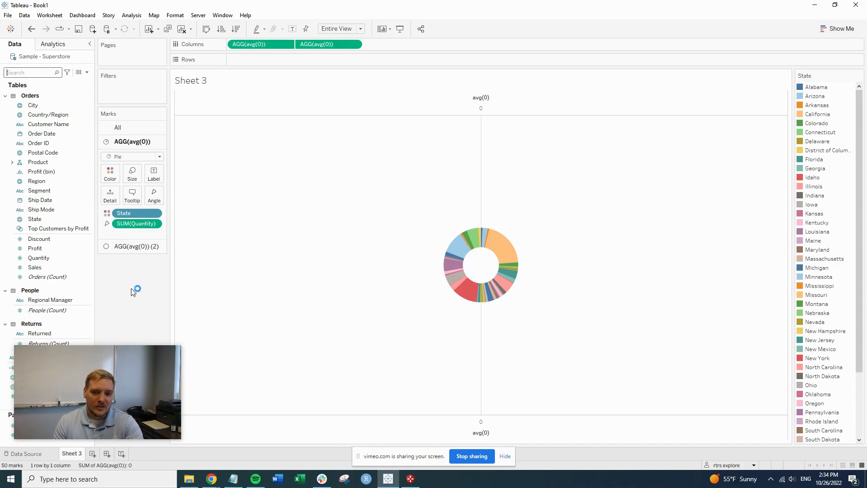
mouse_move(503, 249)
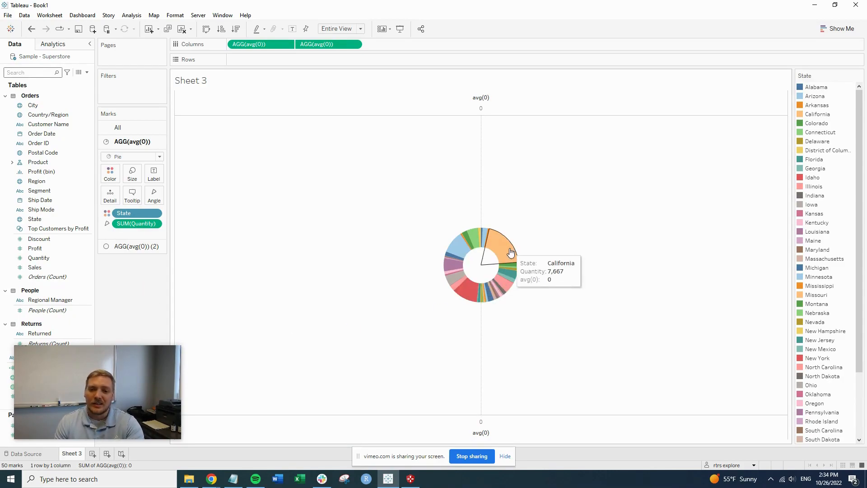
mouse_move(503, 257)
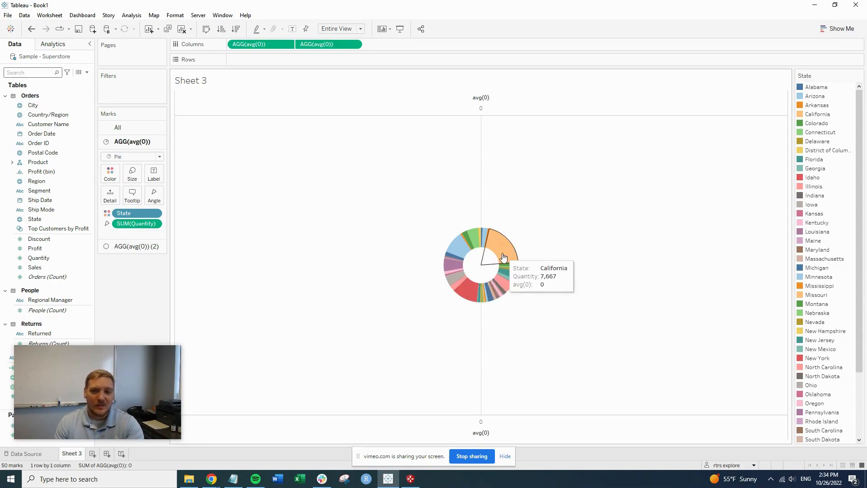
mouse_move(484, 303)
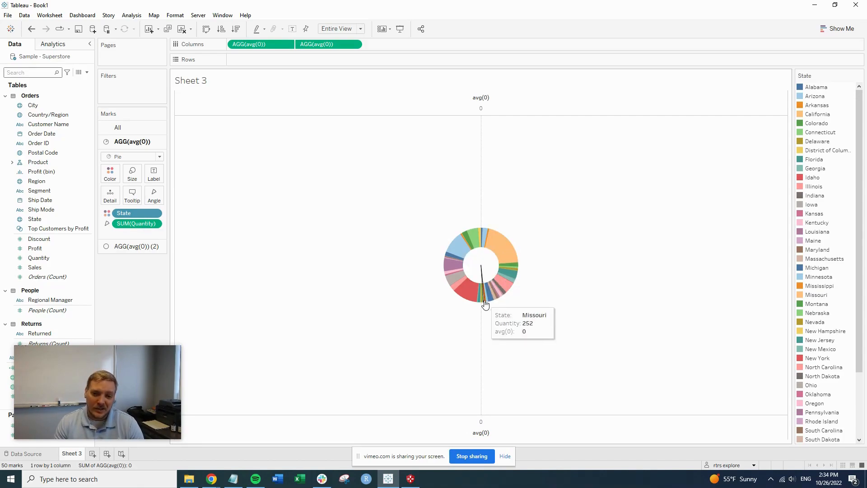
mouse_move(478, 308)
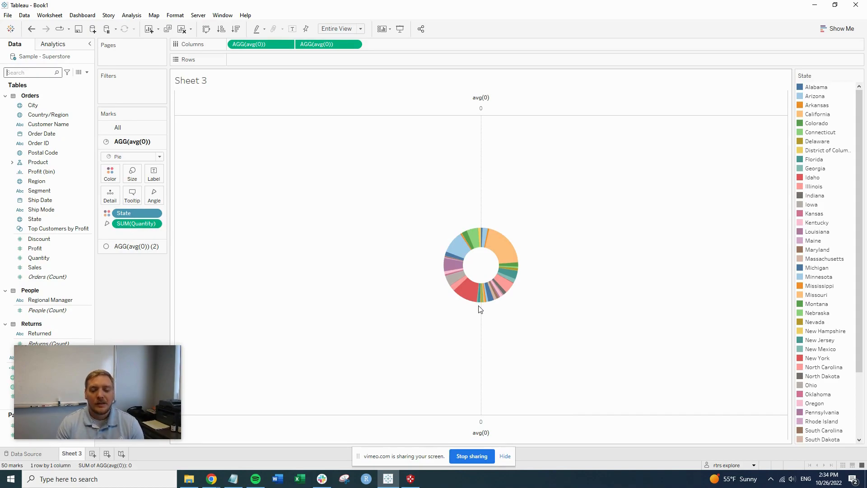
mouse_move(215, 341)
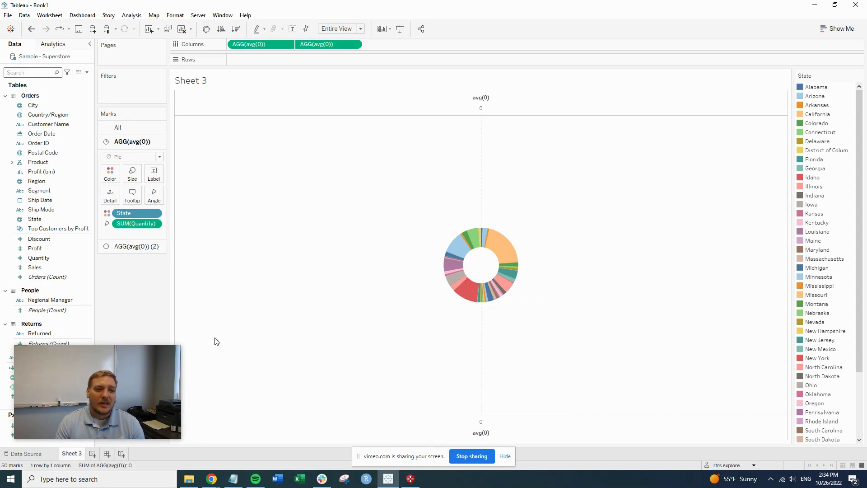
- Bring up the State field's options in the Data pane to reach Create > Set
right_click(35, 219)
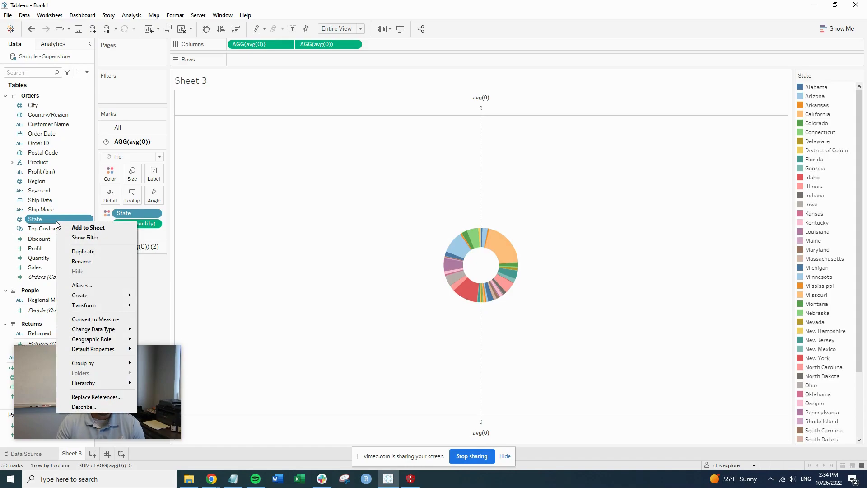
mouse_move(79, 294)
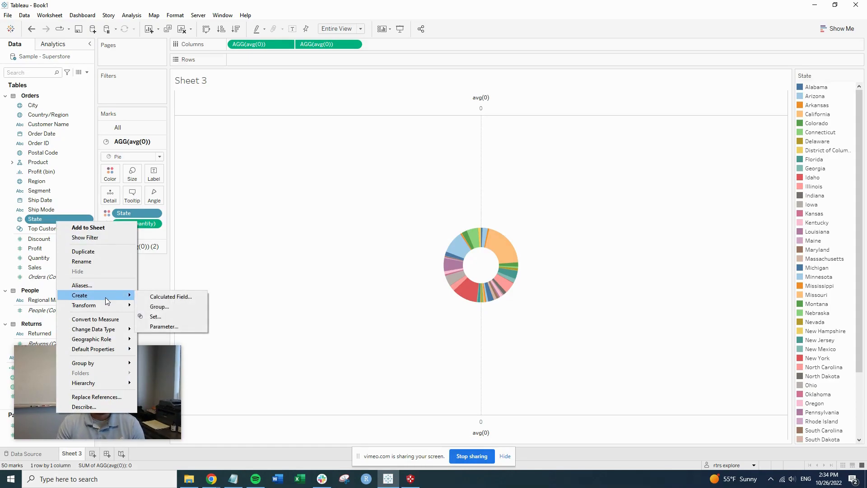
mouse_move(166, 322)
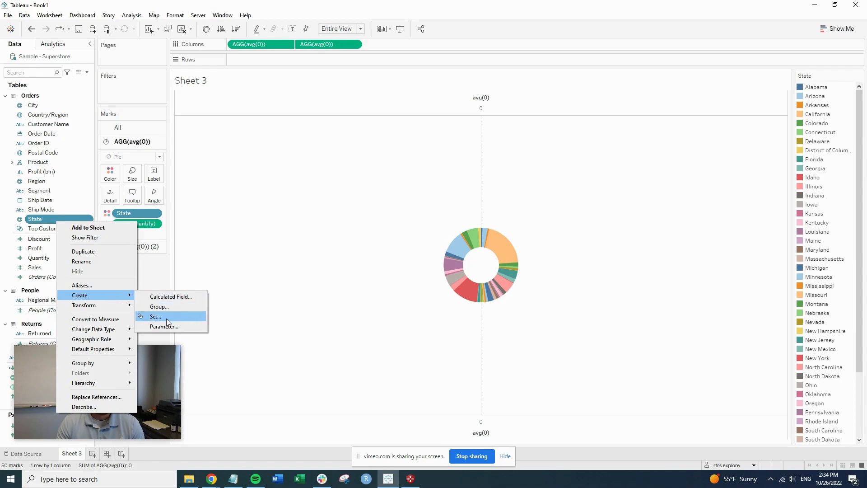
- Create a State Set of the top 5 states by field Quantity, summed
left_click(155, 316)
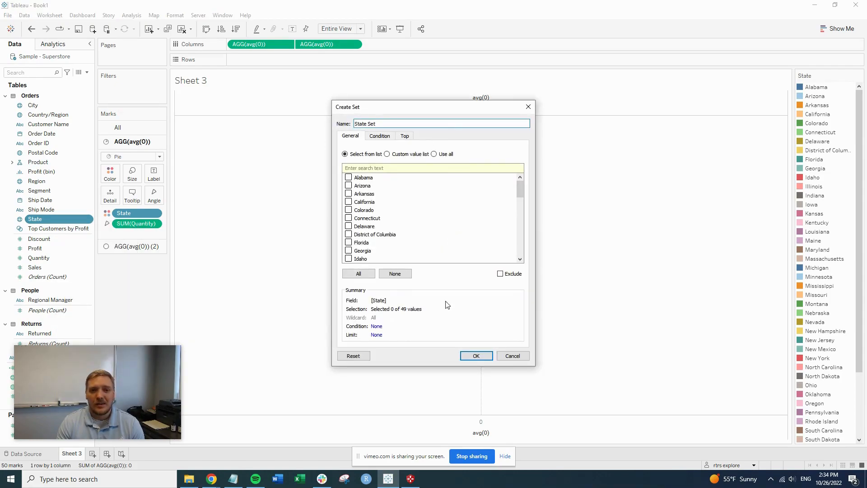
left_click(405, 136)
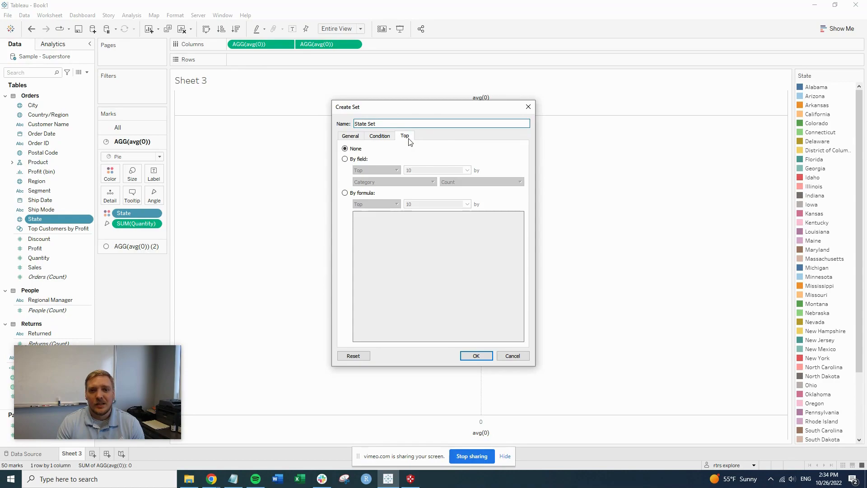
left_click(345, 159)
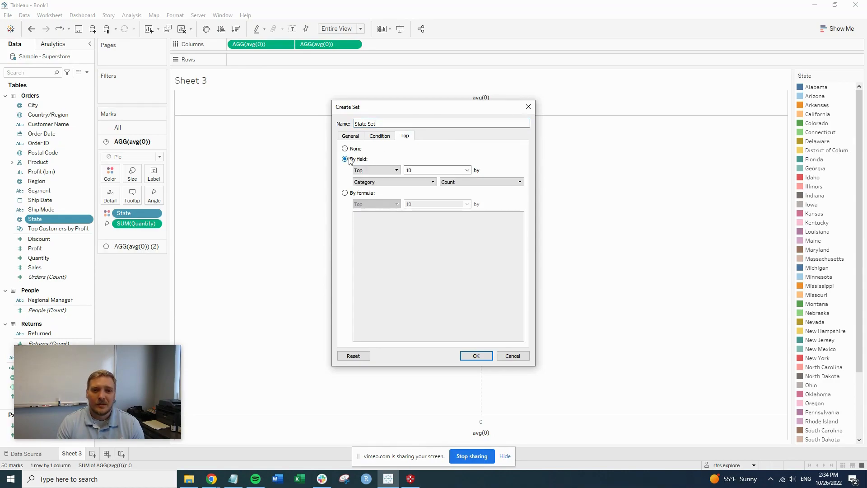
left_click(376, 170)
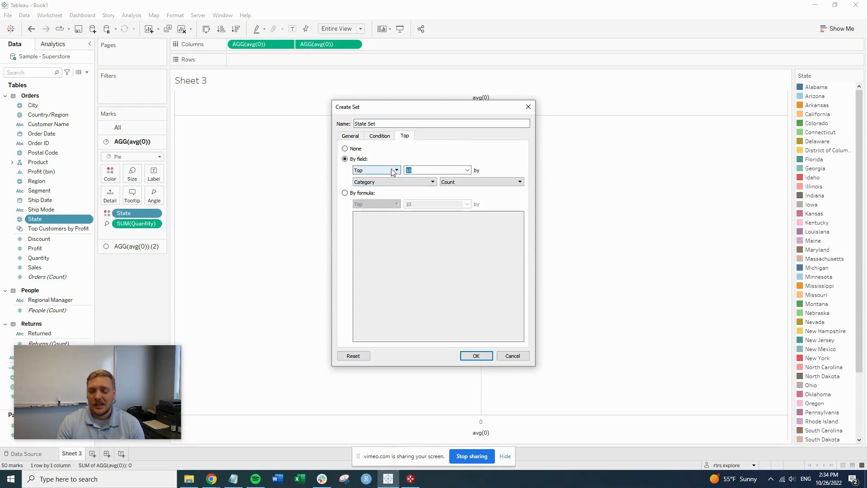
type("5")
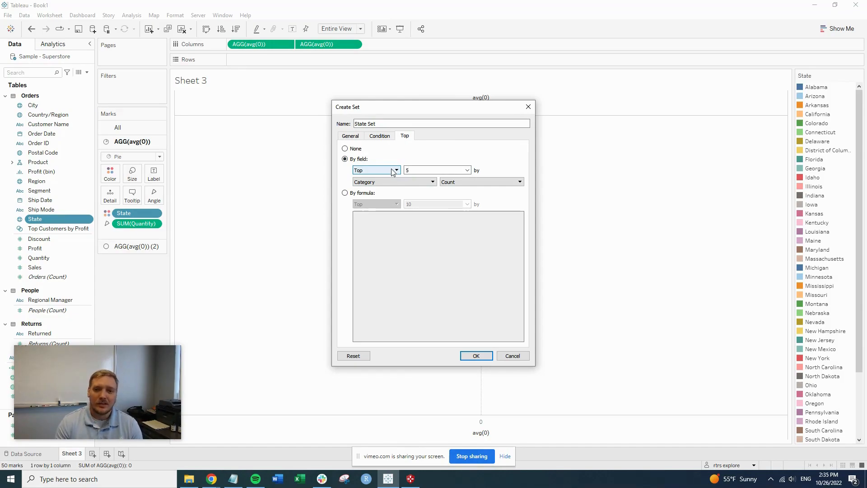
left_click(392, 181)
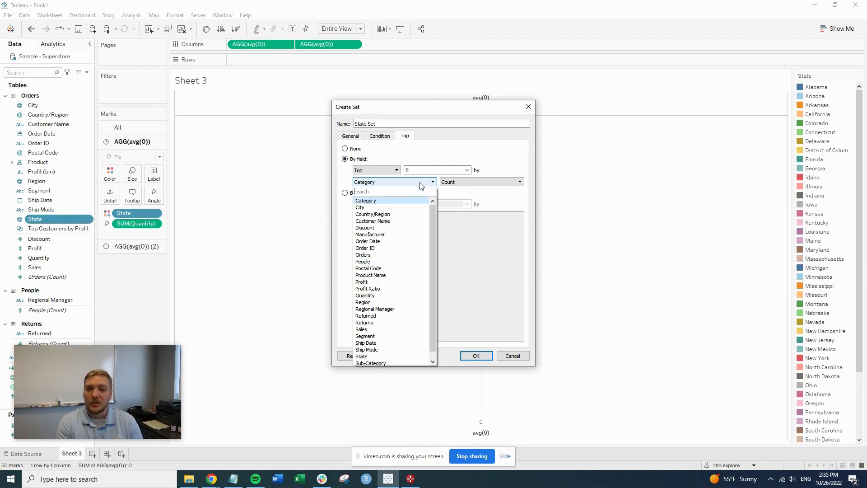
type("qu")
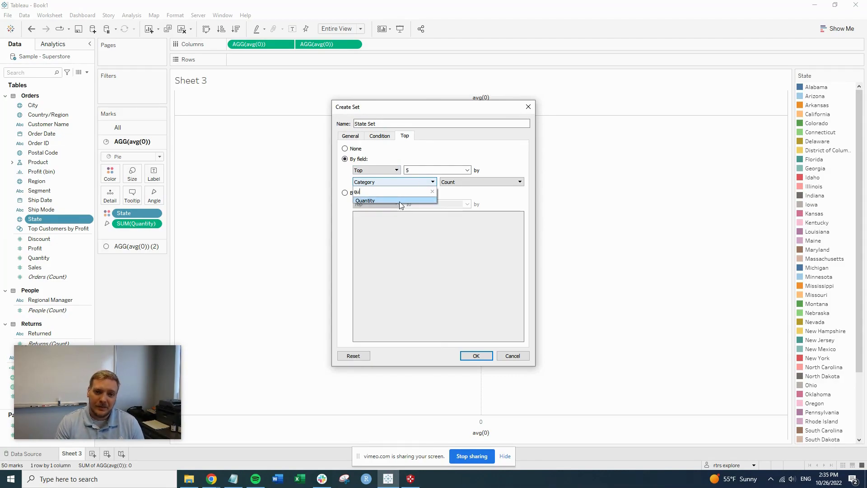
left_click(365, 200)
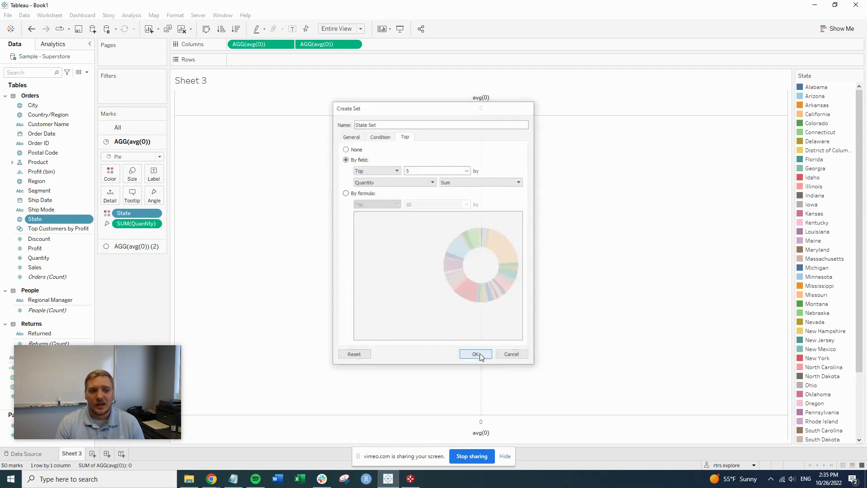
left_click(475, 354)
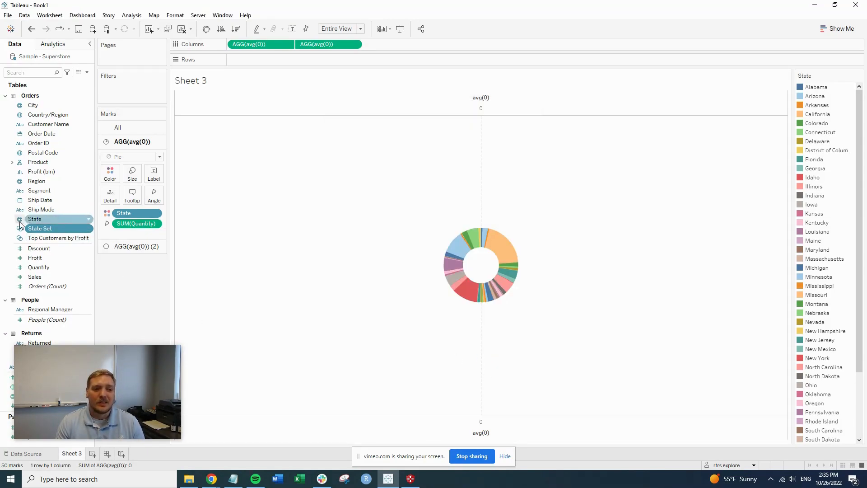
- Colour the donut by State Set In/Out membership, then start a new calculated field
left_click(39, 228)
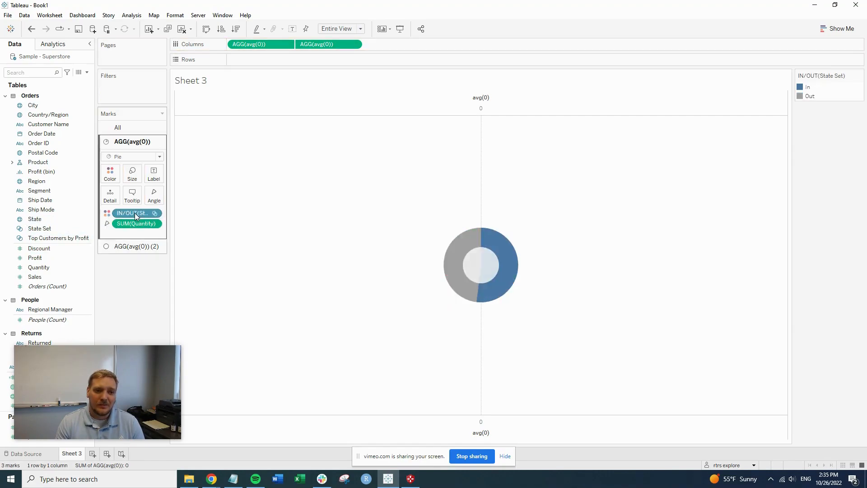
mouse_move(485, 295)
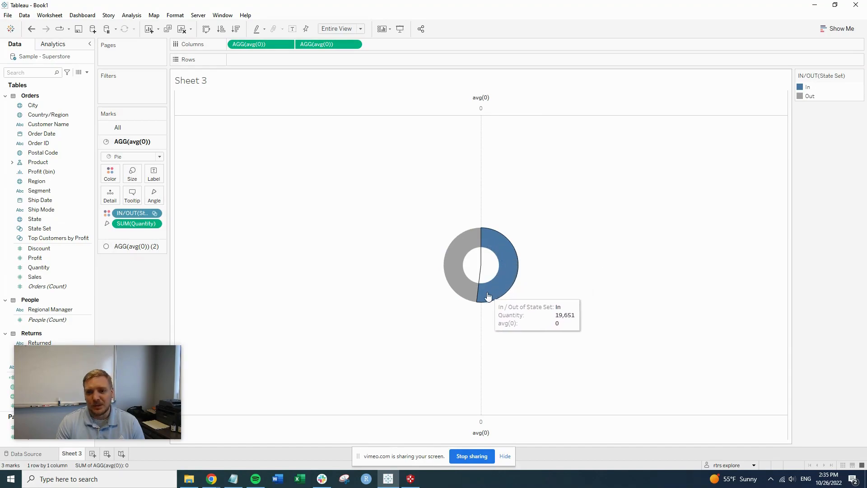
mouse_move(496, 296)
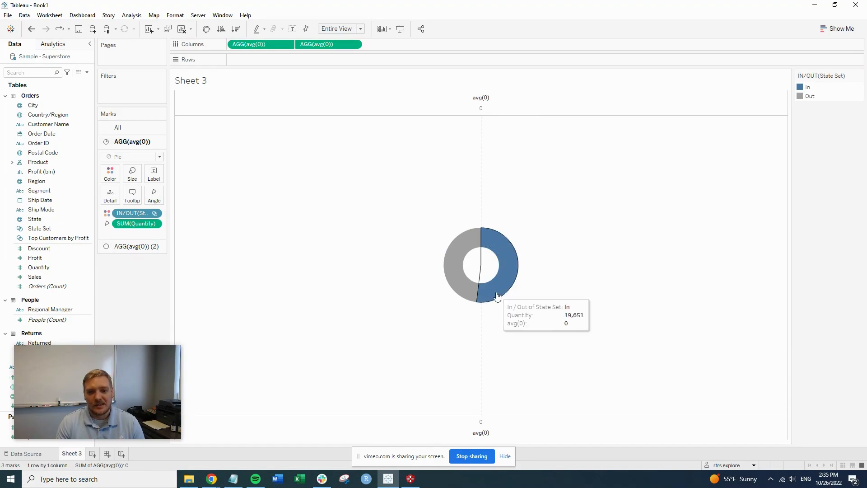
mouse_move(474, 242)
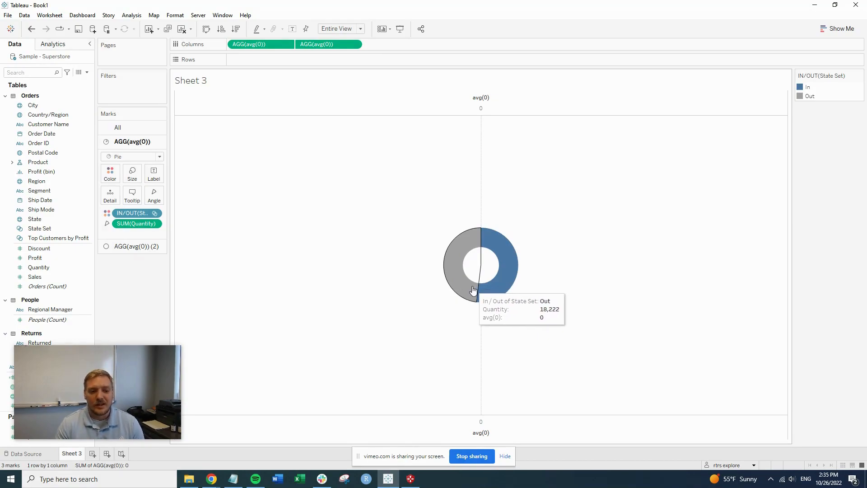
left_click(39, 248)
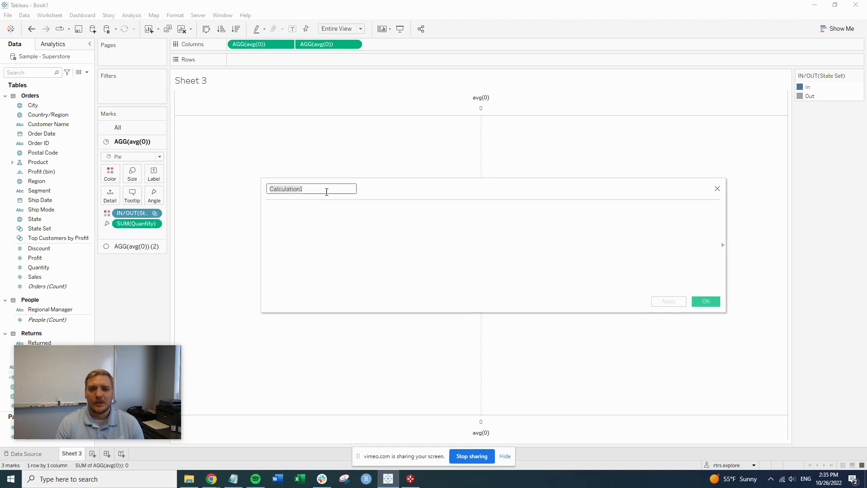
- Name the calculation 'Top 5 State v Other Qty'
type("State")
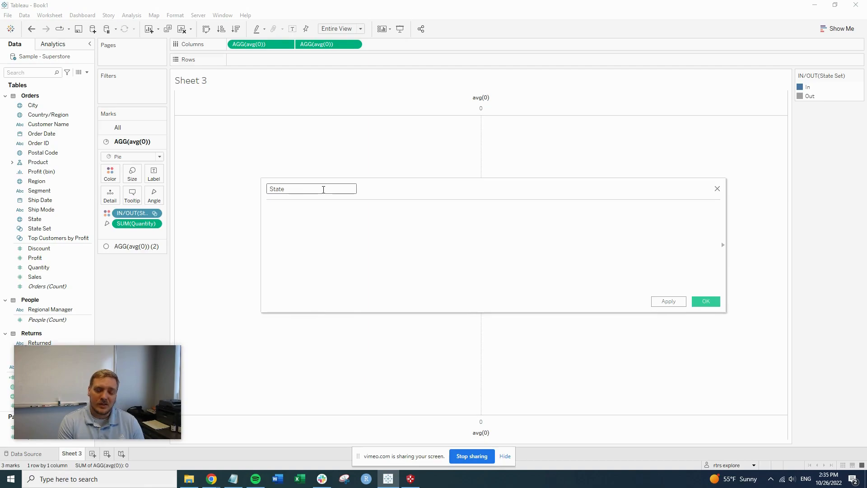
type("Top 5")
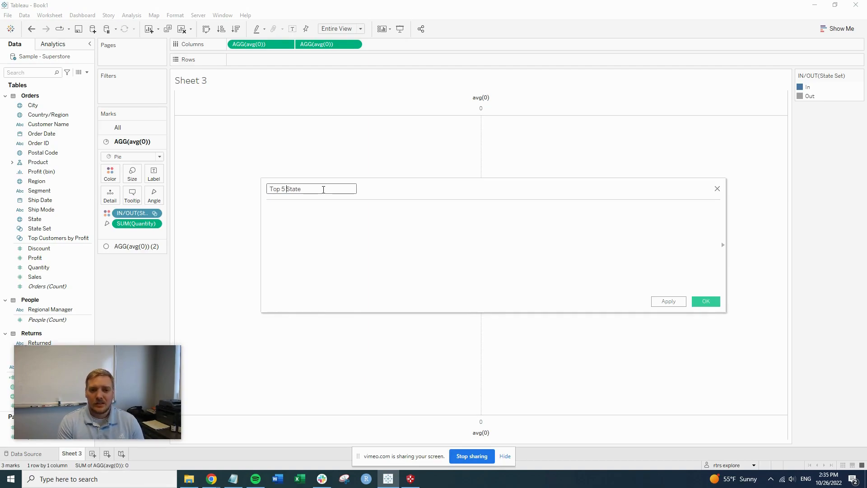
type("v")
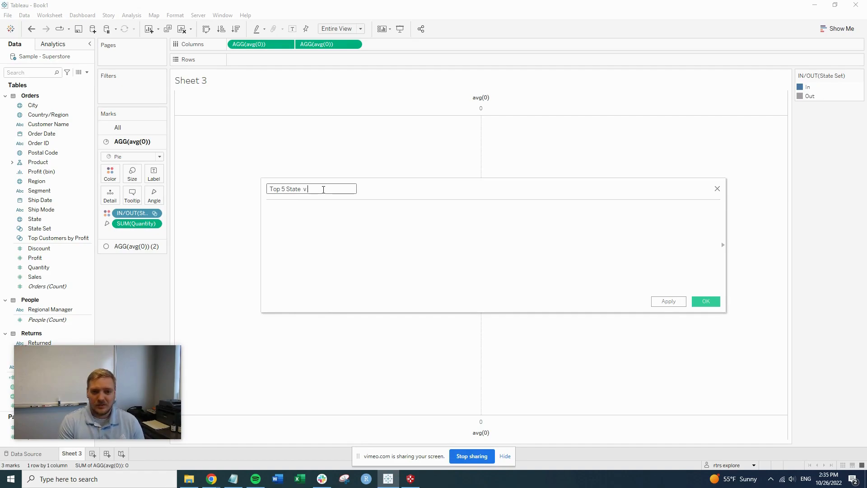
type("Other Qu")
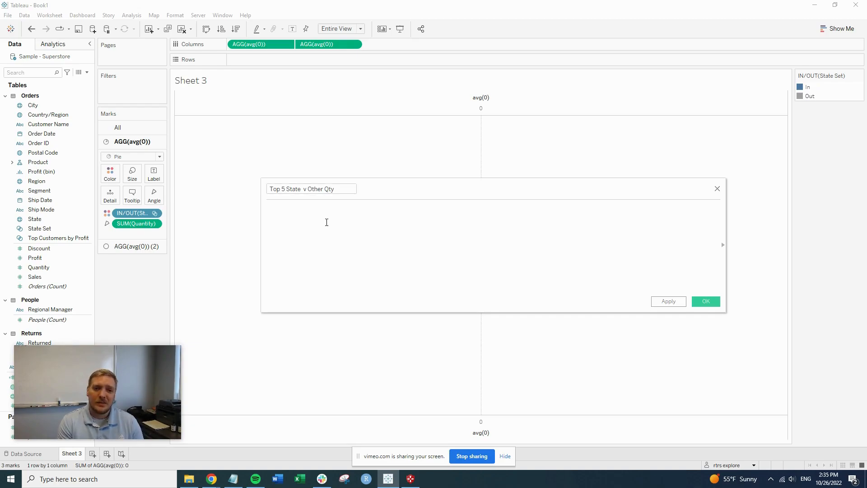
- Enter the formula IIF([State Set],[State],'Other') and save it as valid
type("IIF(")
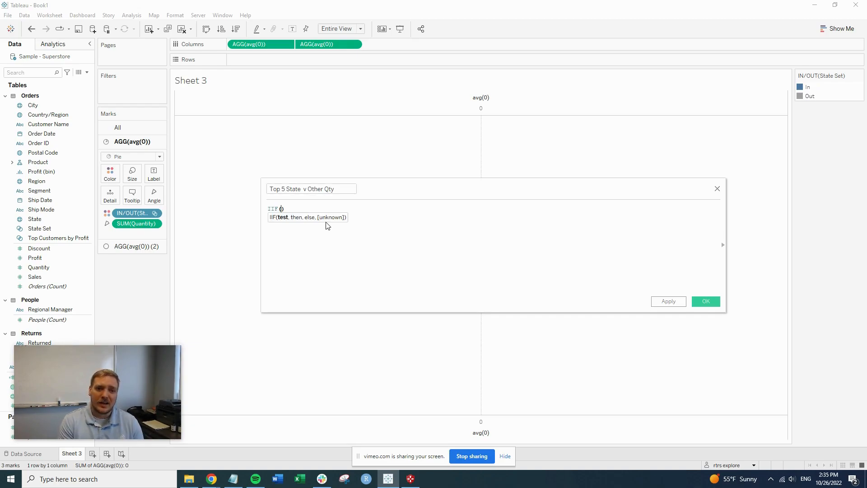
type("s")
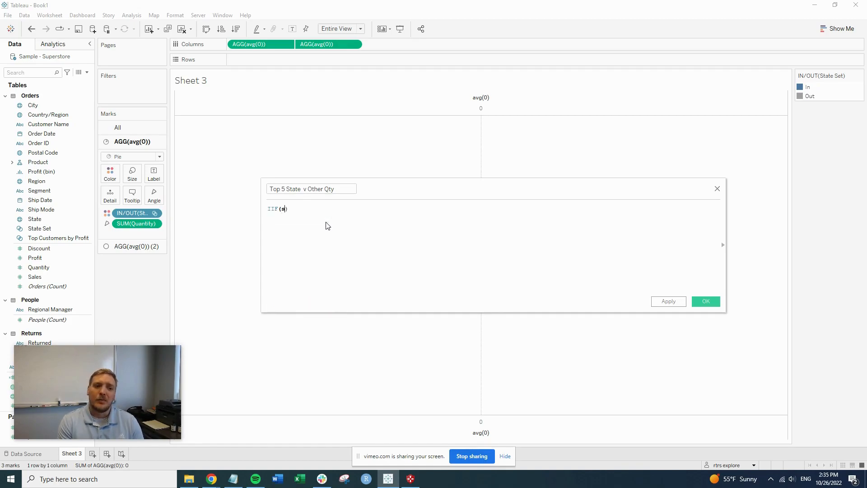
type("tate Set]")
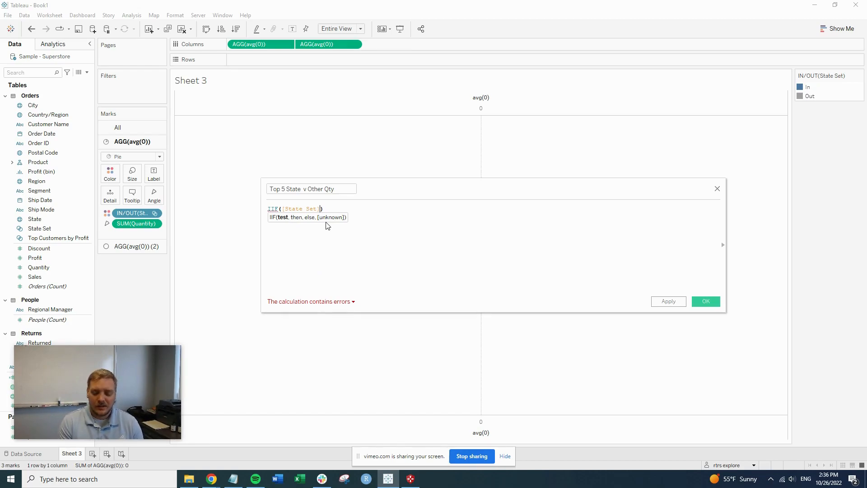
type(",")
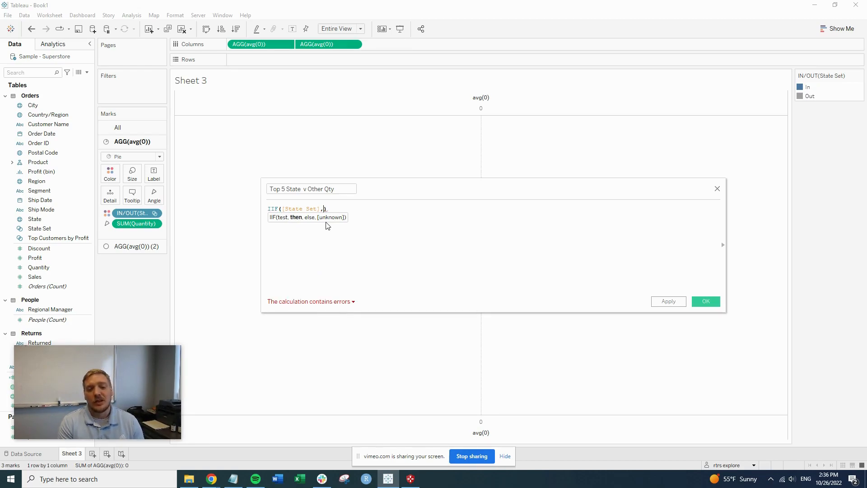
type("[State]")
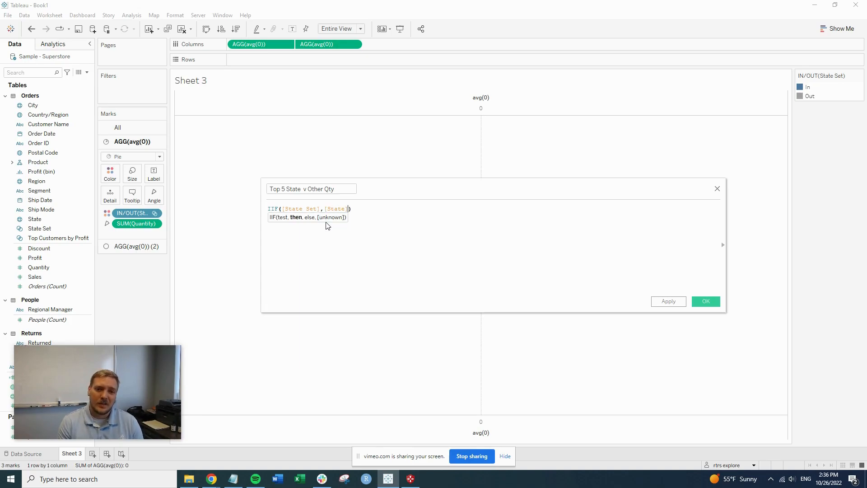
type(", '")
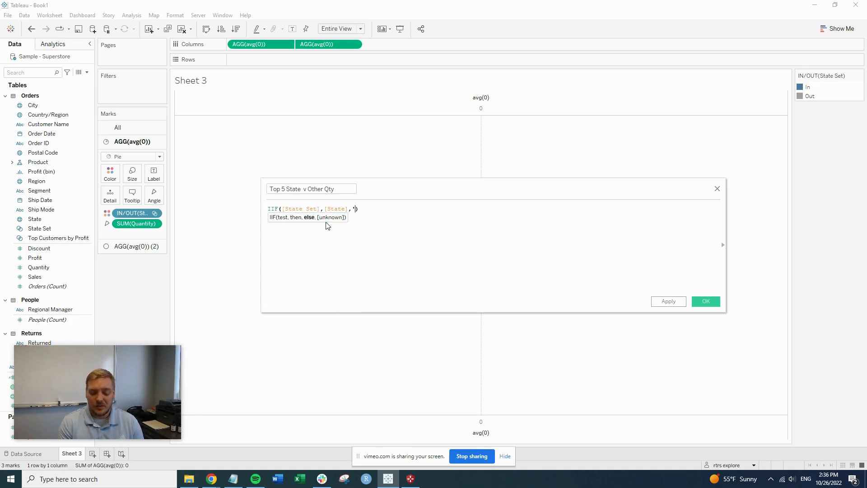
type("Other")
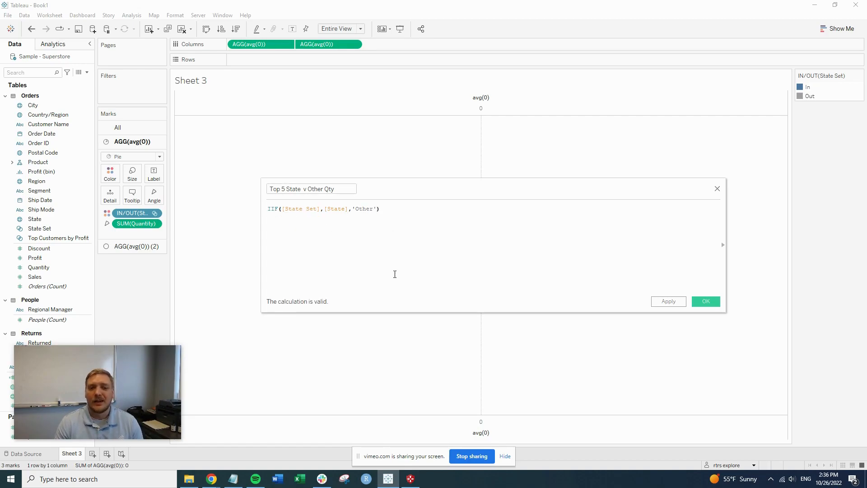
left_click(705, 301)
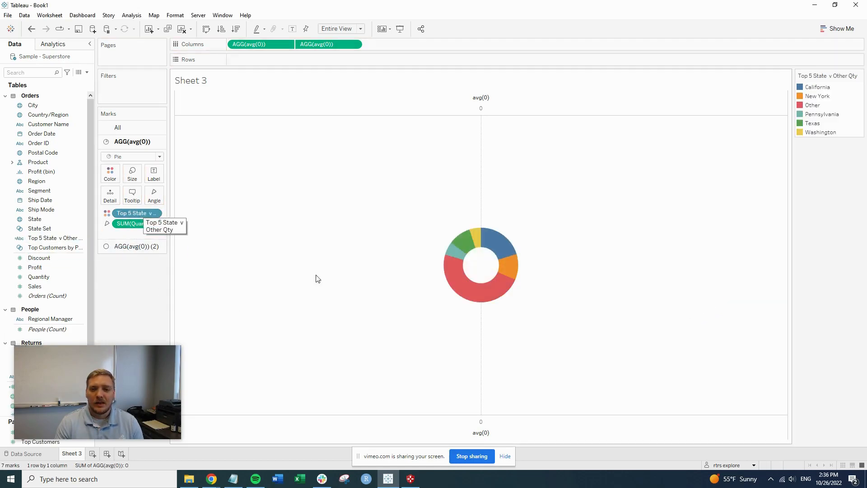
mouse_move(463, 249)
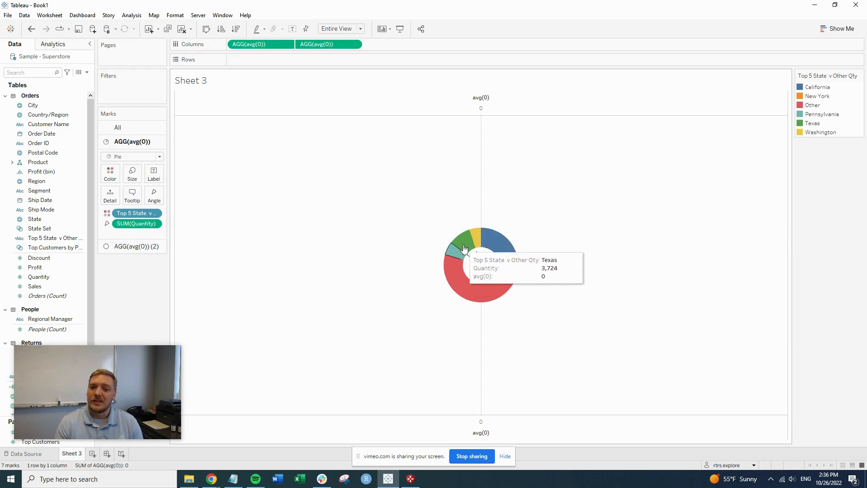
mouse_move(843, 150)
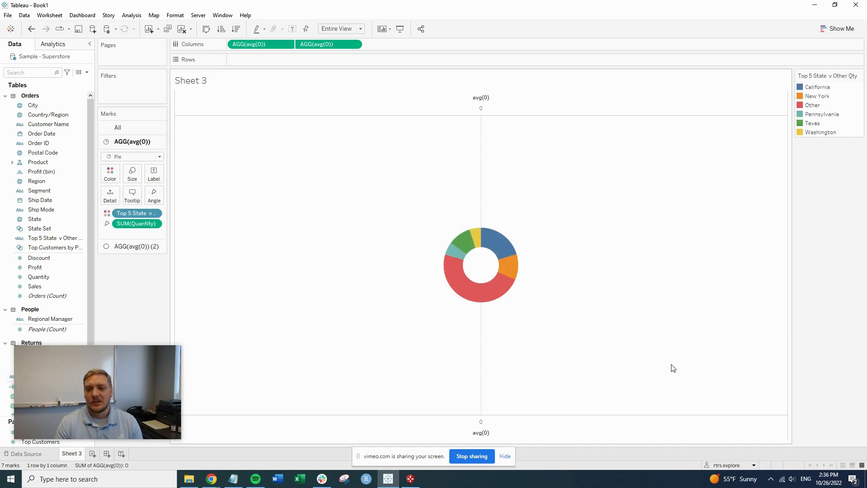
mouse_move(462, 276)
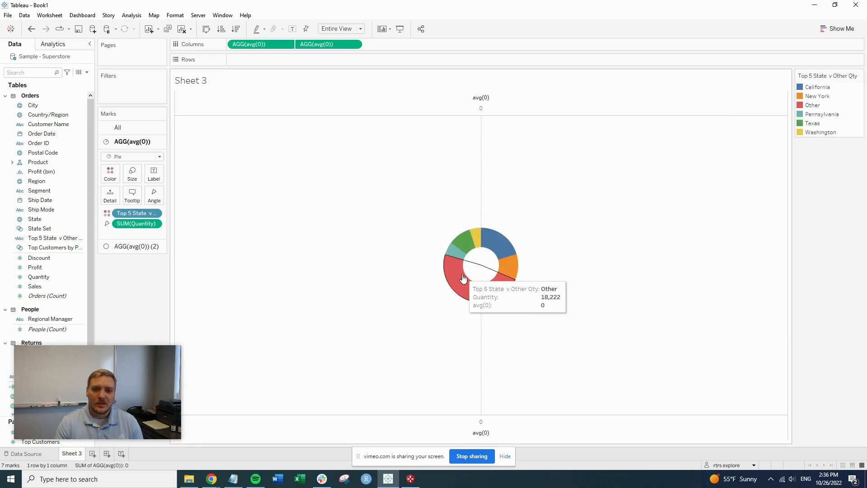
mouse_move(521, 339)
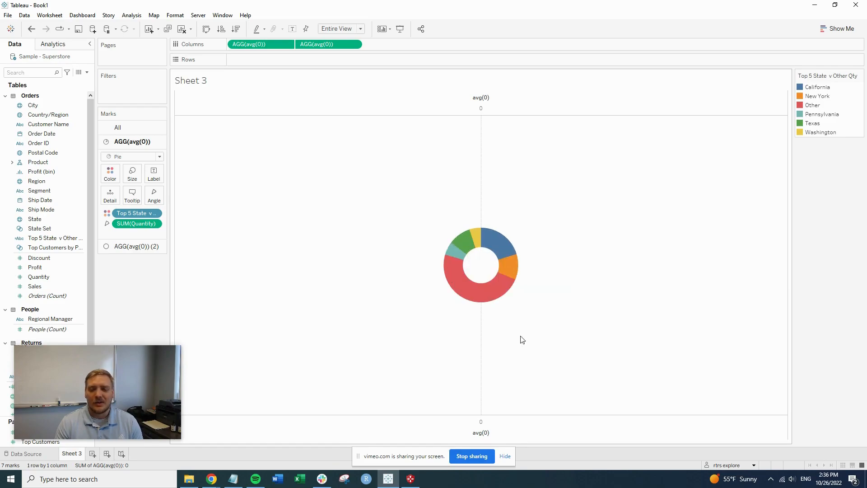
mouse_move(518, 338)
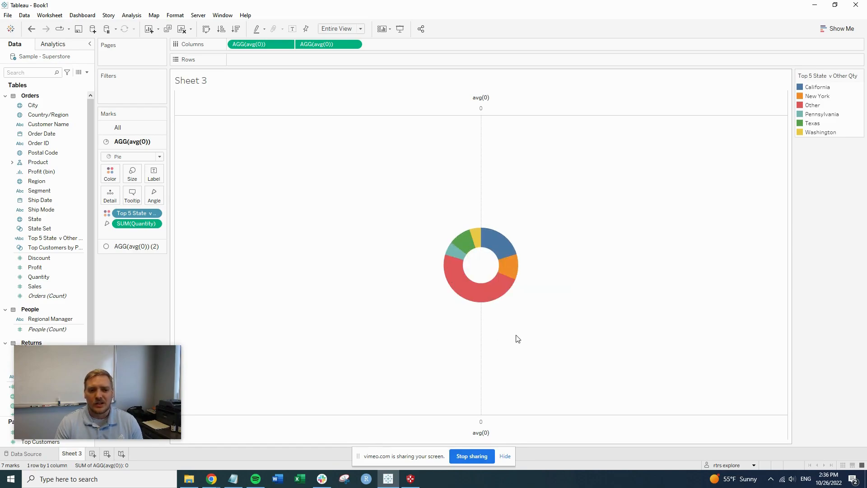
mouse_move(560, 315)
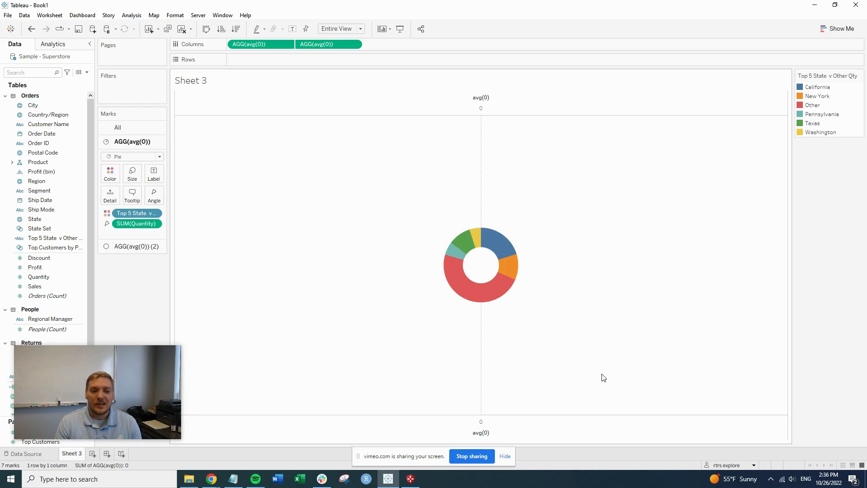
mouse_move(540, 374)
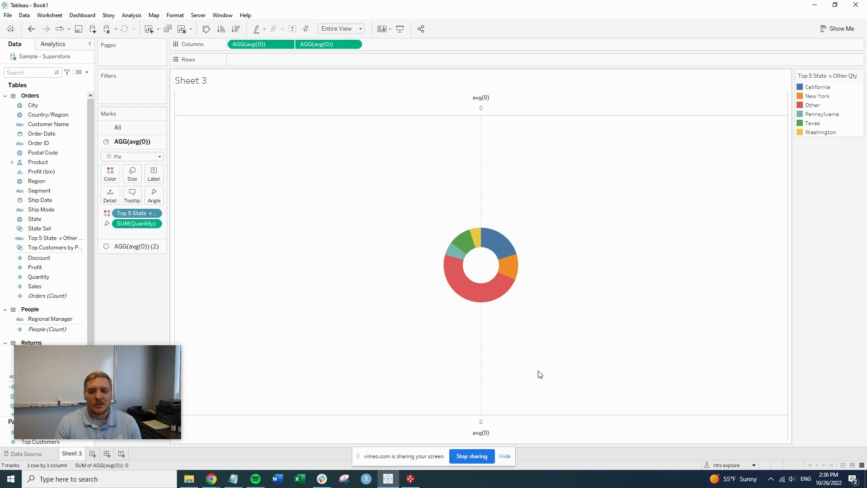